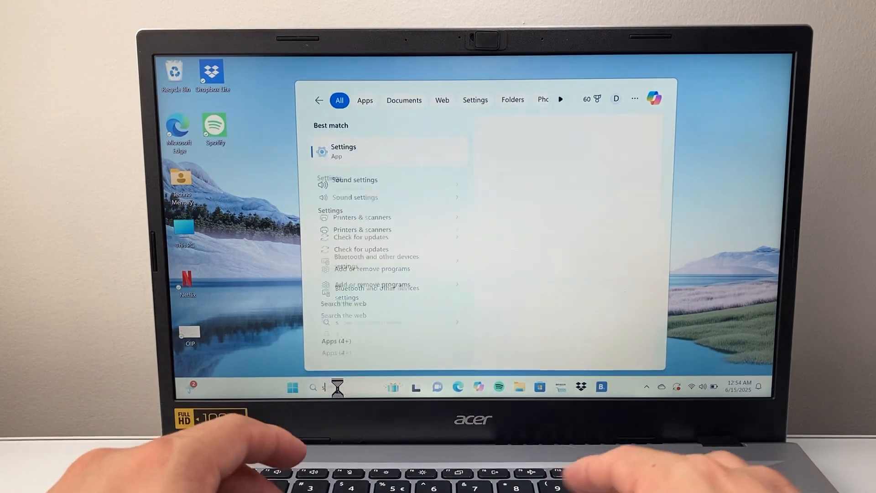
Search "sound settings" and open the Sound settings best match
{"action": "type", "text": "sound settings"}
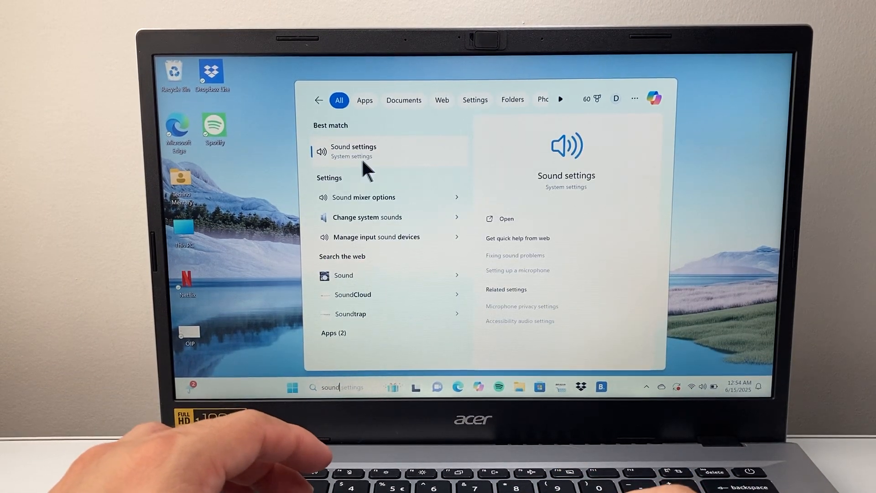
{"action": "left_click", "coordinate": [352, 151]}
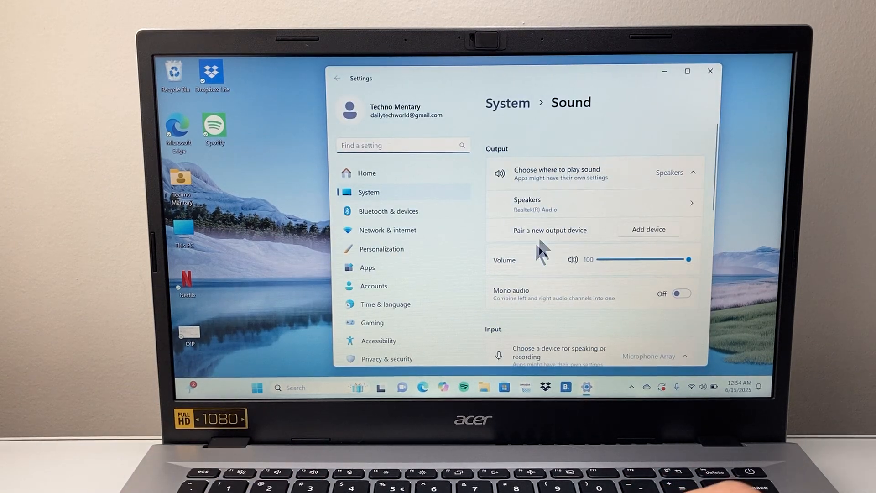
Scroll the Sound page down to its Advanced section
{"action": "scroll", "scroll_direction": "down", "scroll_amount": 3}
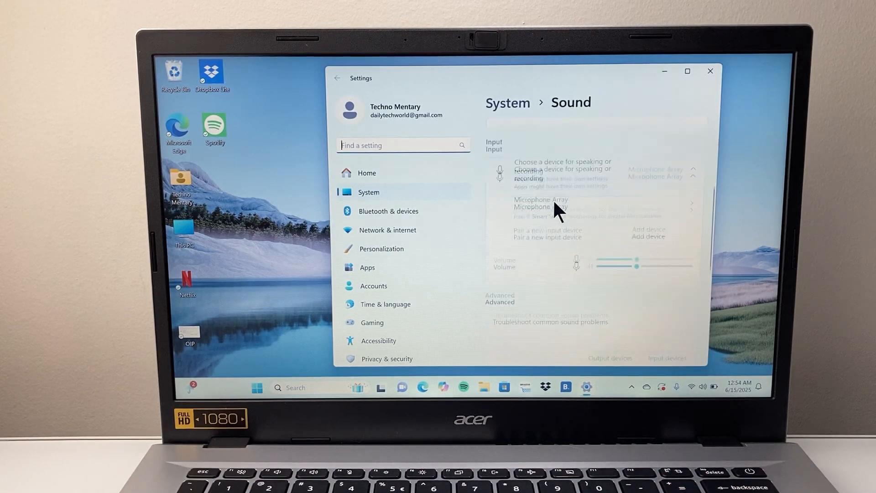
{"action": "scroll", "scroll_direction": "down", "scroll_amount": 3}
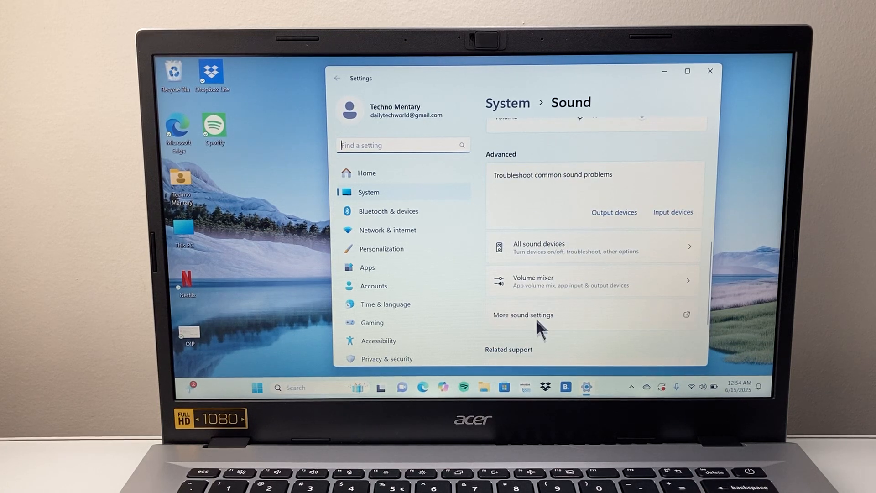
{"action": "mouse_move", "coordinate": [557, 330]}
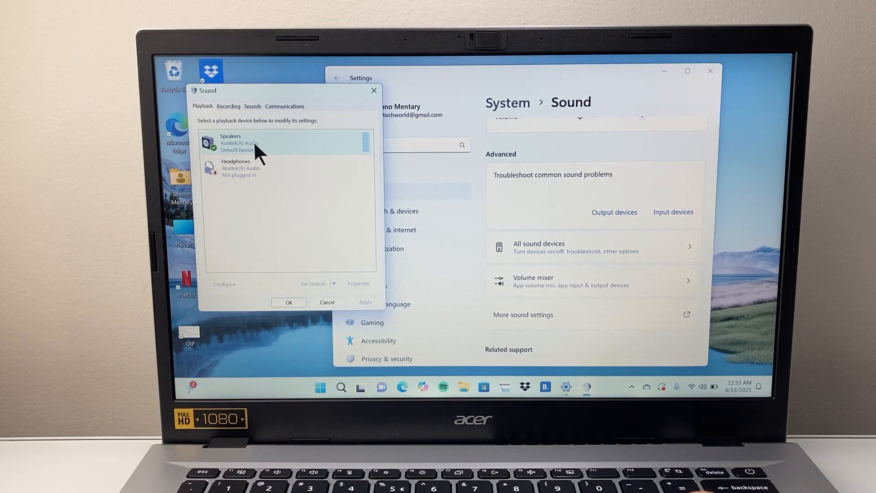
Open Properties for the Speakers playback device from its context menu
{"action": "right_click", "coordinate": [240, 142]}
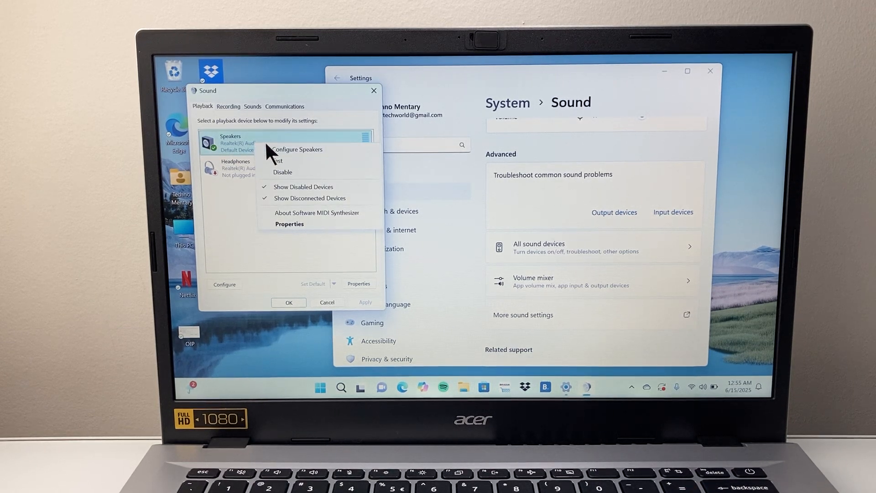
{"action": "mouse_move", "coordinate": [290, 231]}
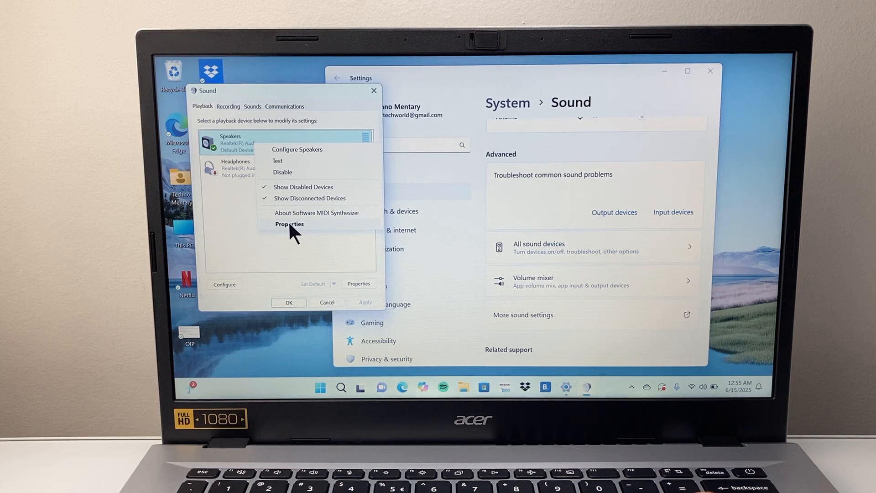
{"action": "left_click", "coordinate": [289, 223]}
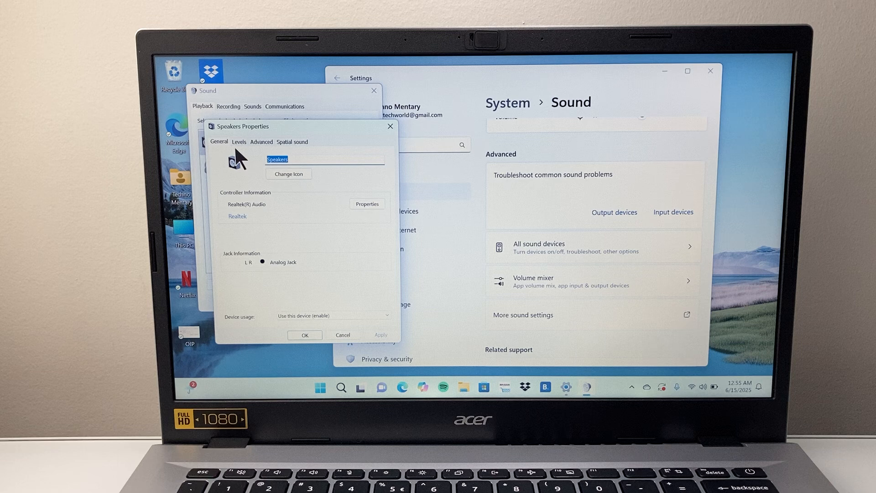
Go to the Levels tab and bring up the Balance dialog showing L and R at 100
{"action": "left_click", "coordinate": [238, 141]}
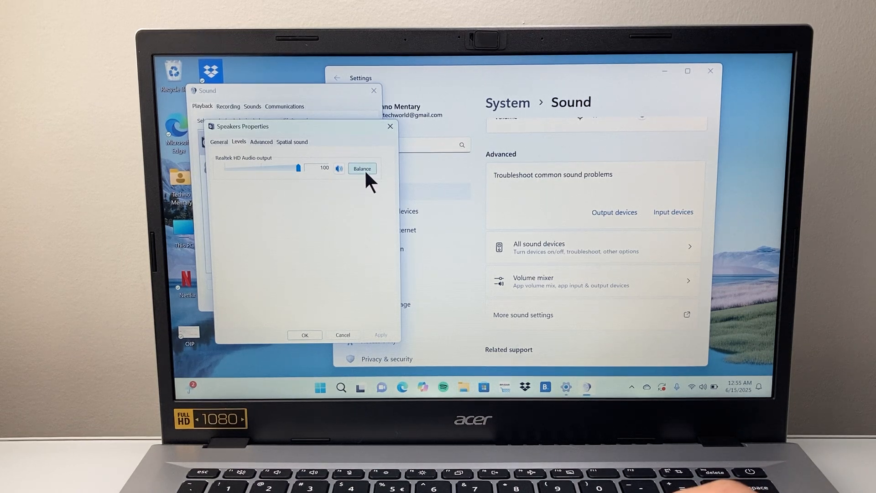
{"action": "left_click", "coordinate": [362, 168]}
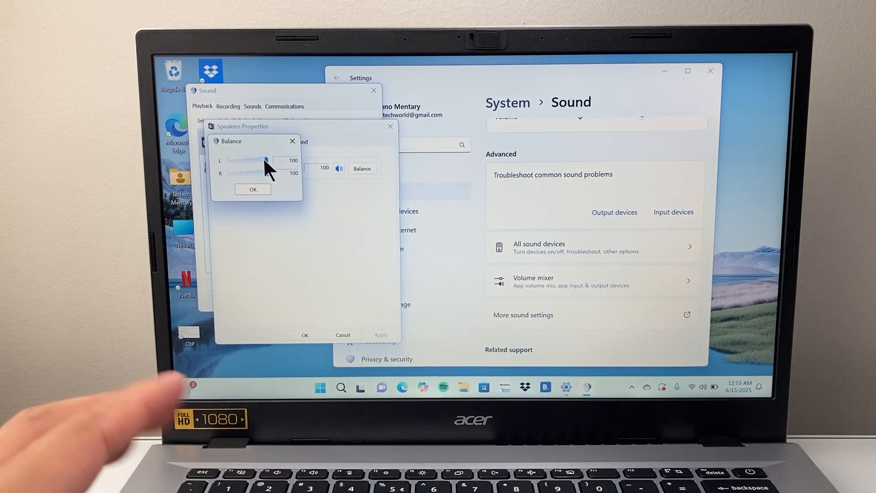
Try left 60, right 36, left 72, then return both channels to 100
{"action": "left_click_drag", "start_coordinate": [268, 160], "coordinate": [252, 161]}
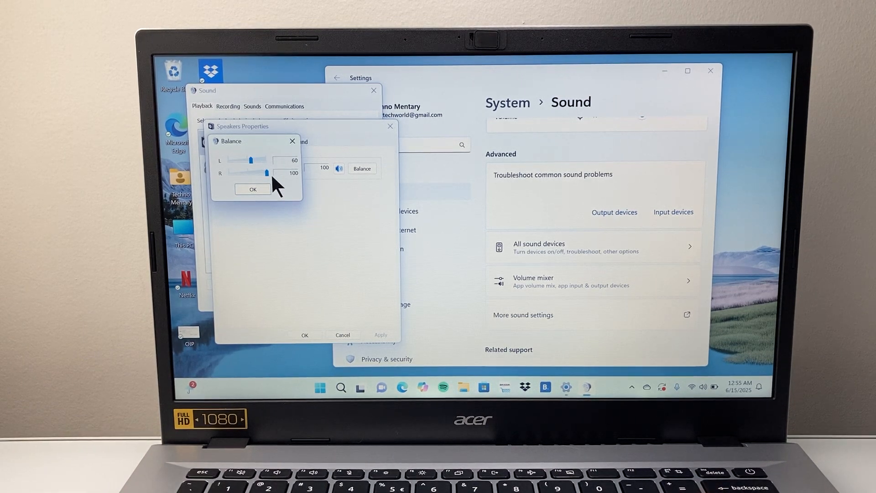
{"action": "left_click_drag", "start_coordinate": [267, 173], "coordinate": [247, 172]}
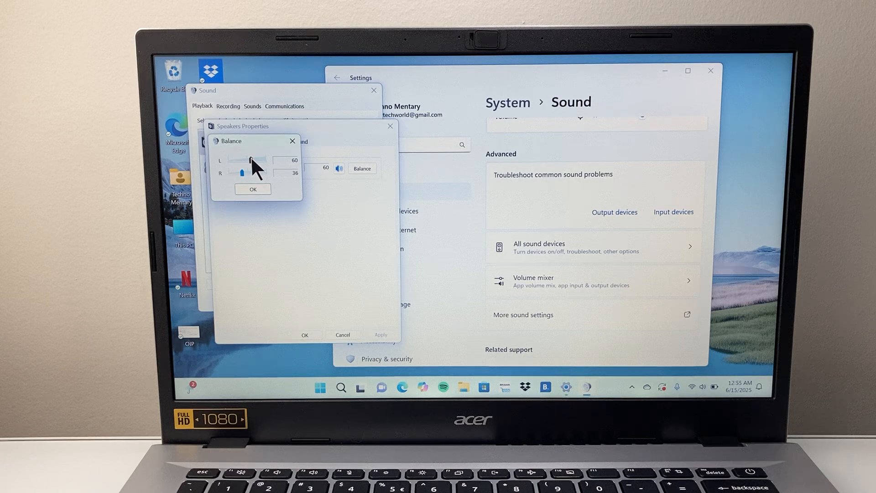
{"action": "left_click_drag", "start_coordinate": [250, 161], "coordinate": [258, 161]}
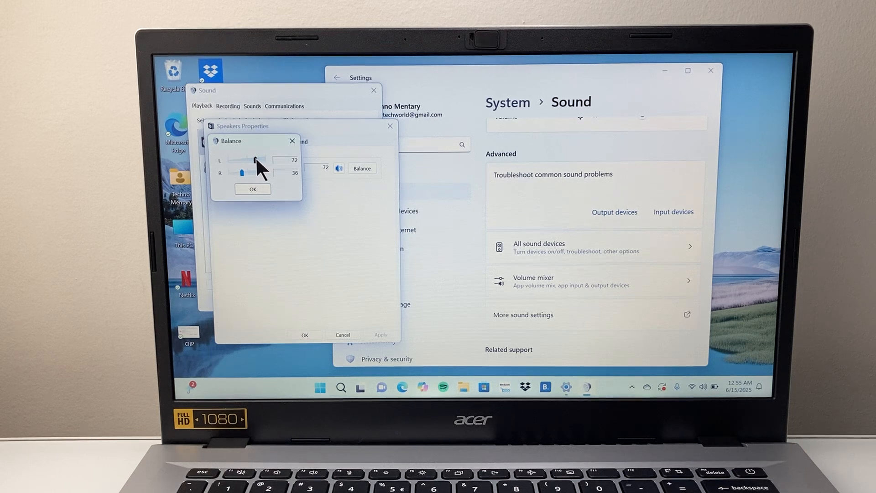
{"action": "left_click_drag", "start_coordinate": [265, 160], "coordinate": [265, 160]}
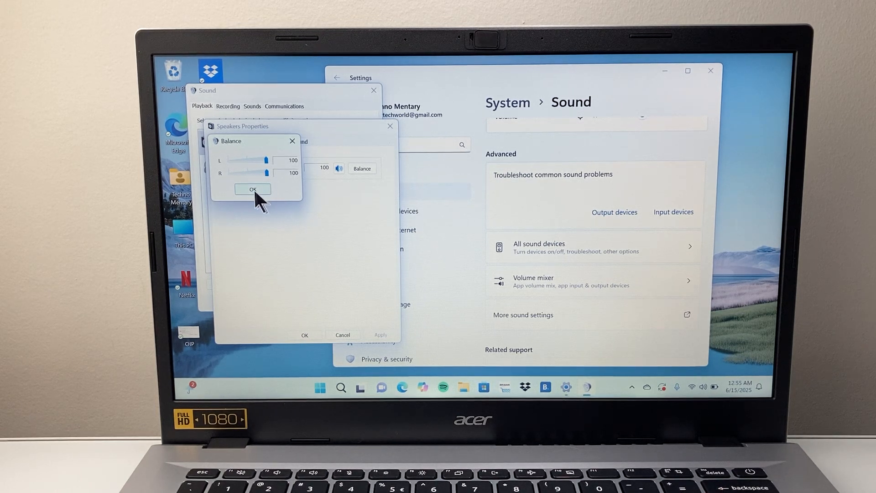
Confirm the balance and save and close Speakers Properties
{"action": "left_click", "coordinate": [253, 189]}
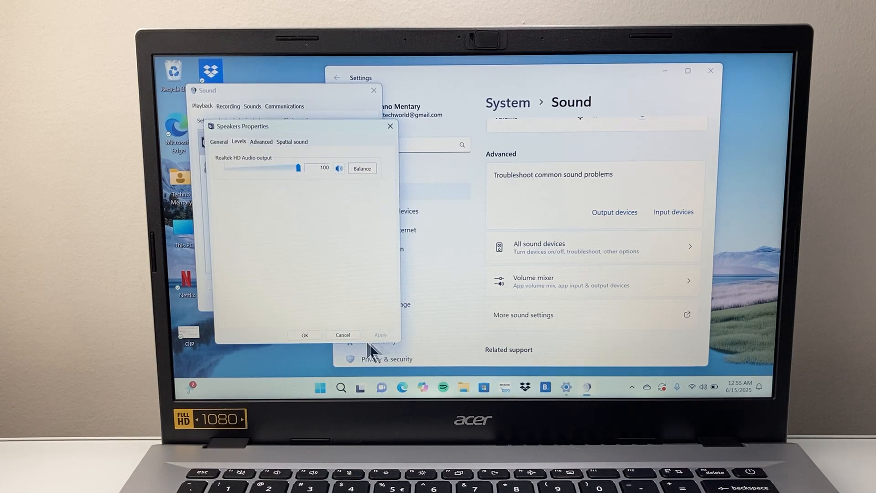
{"action": "left_click", "coordinate": [305, 334]}
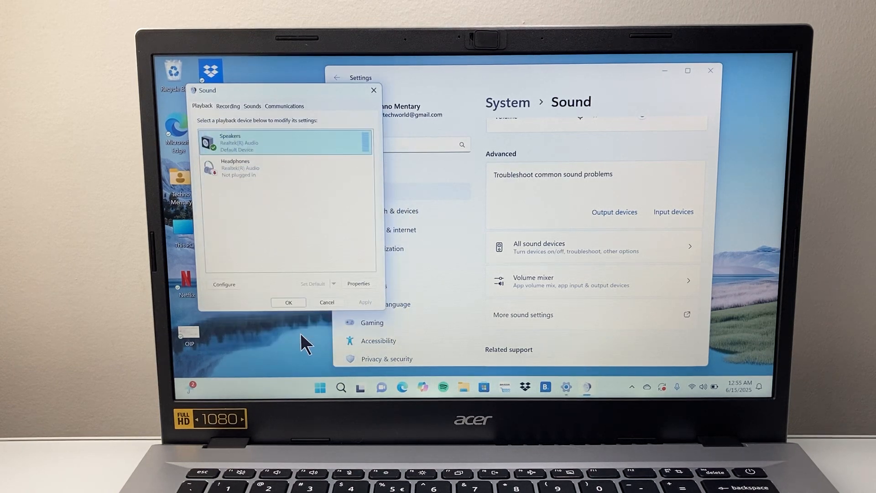